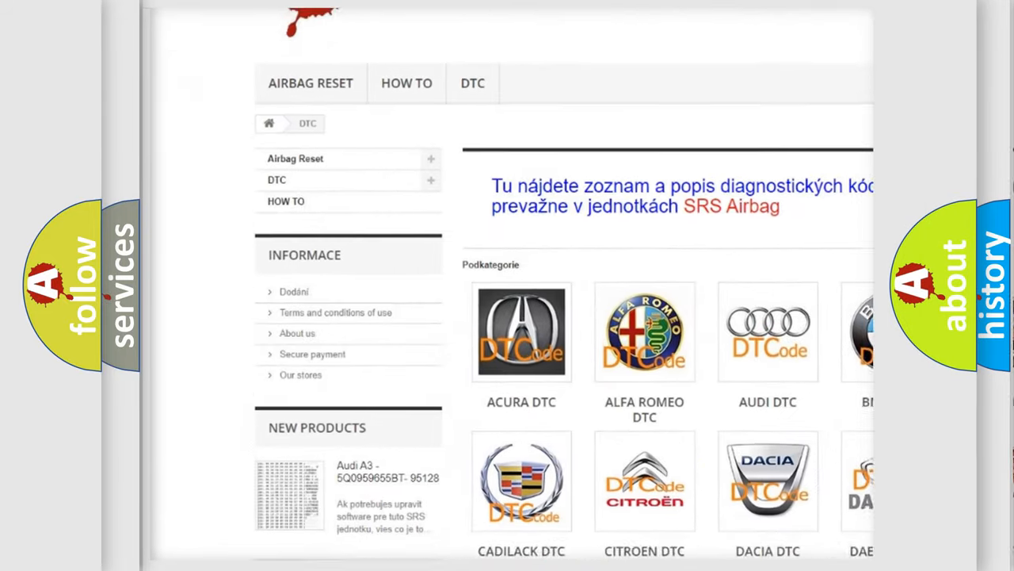
scroll("down", 3)
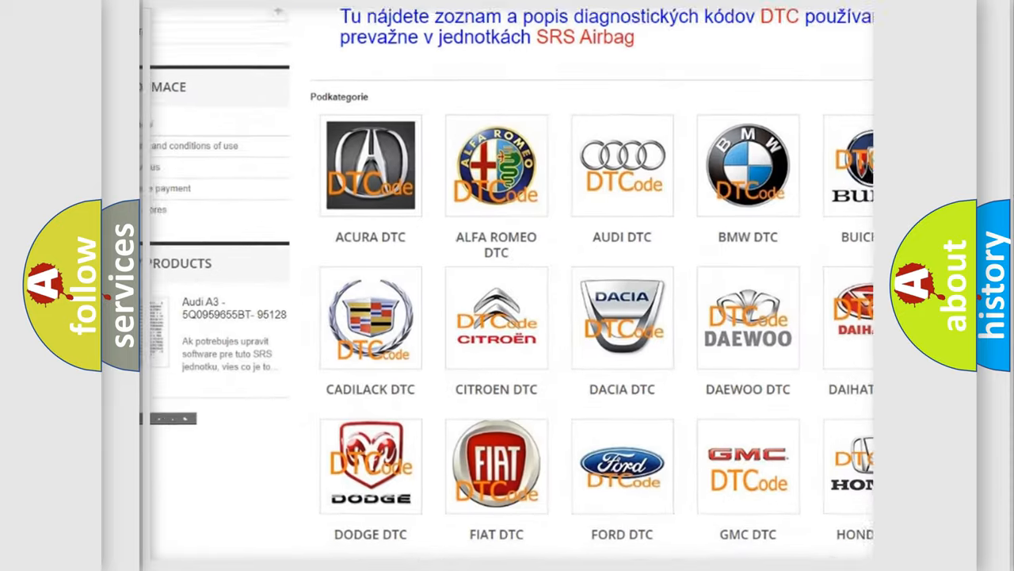
scroll("down", 3)
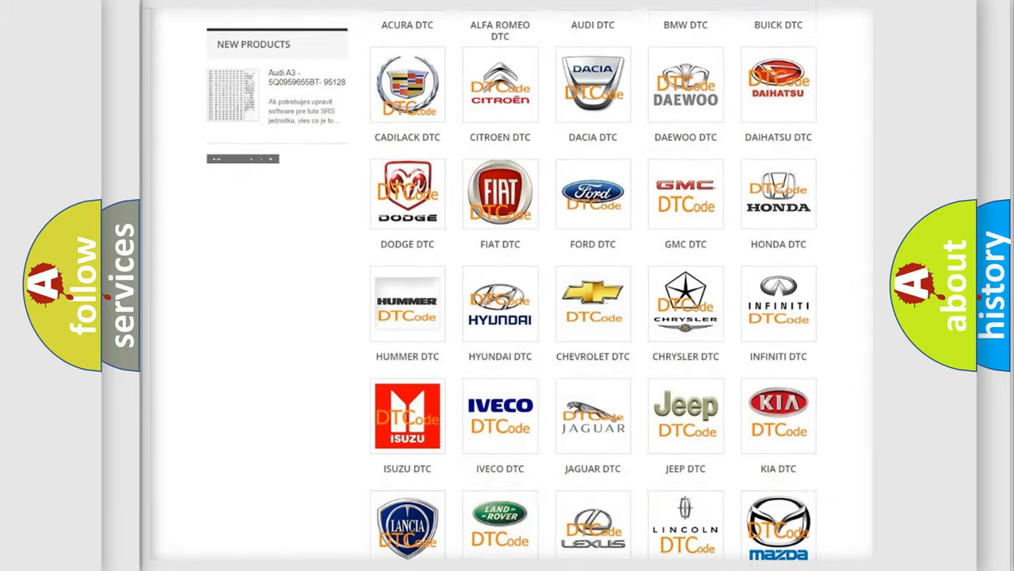
scroll("down", 3)
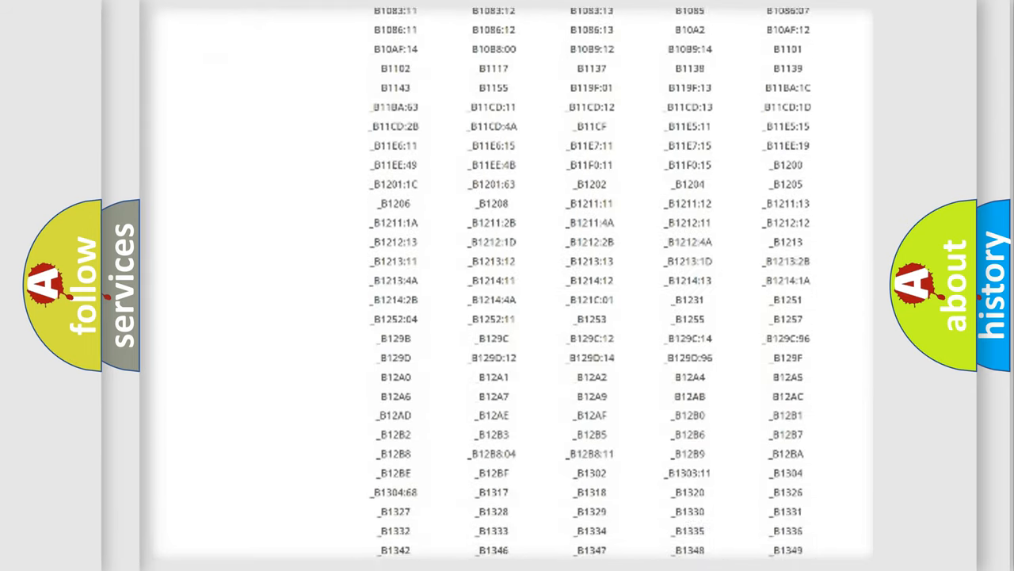
scroll("down", 3)
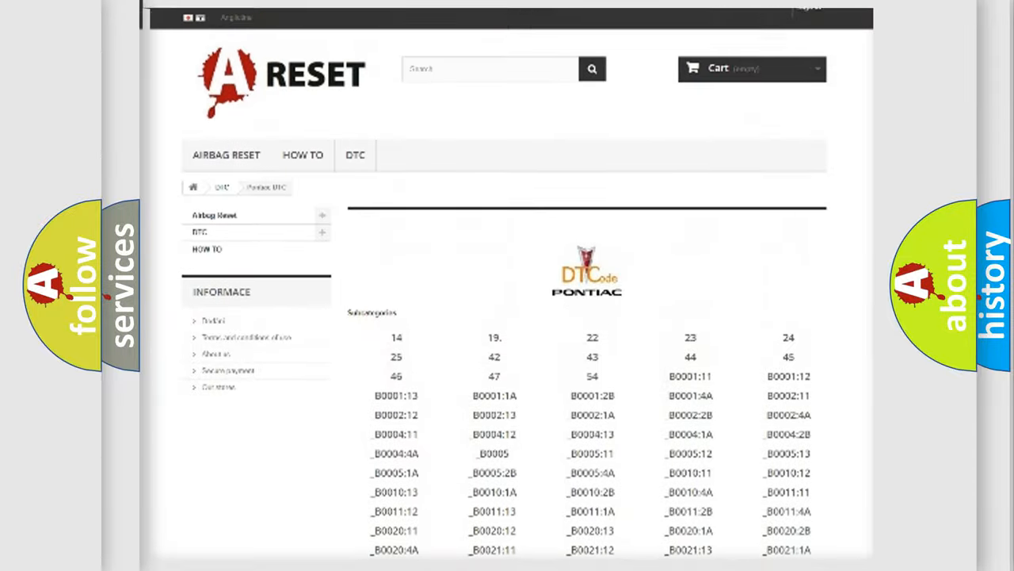
scroll("up", 3)
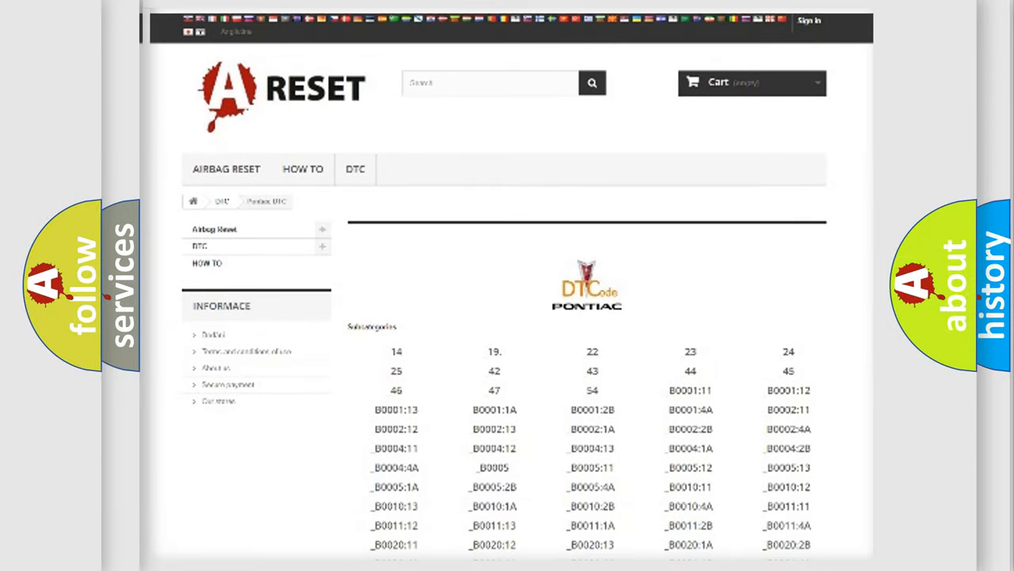